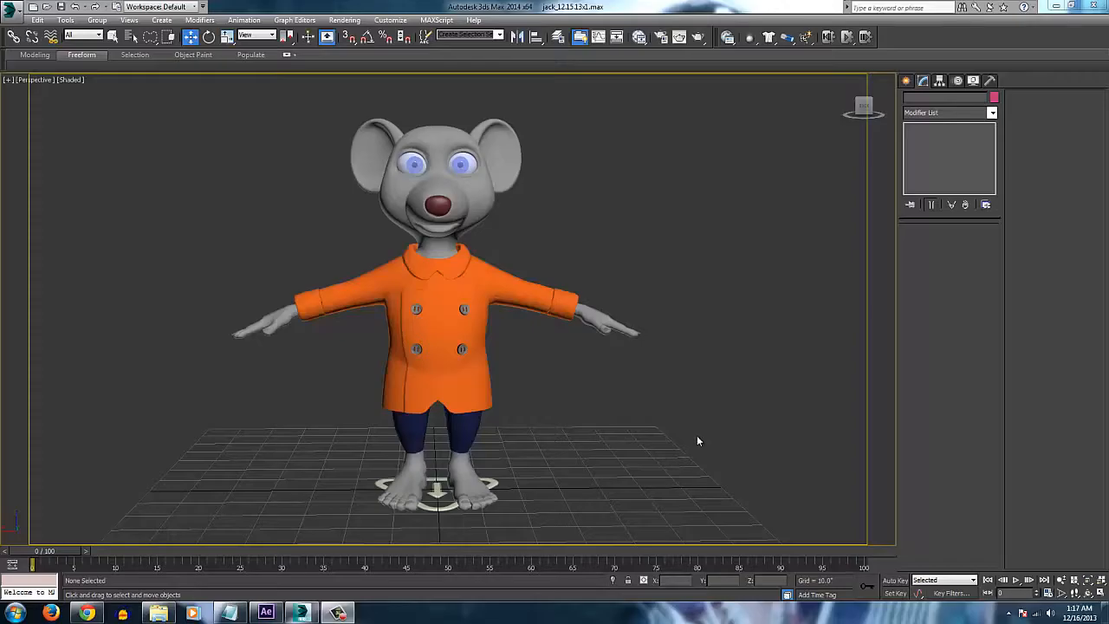
mouse_move(538, 357)
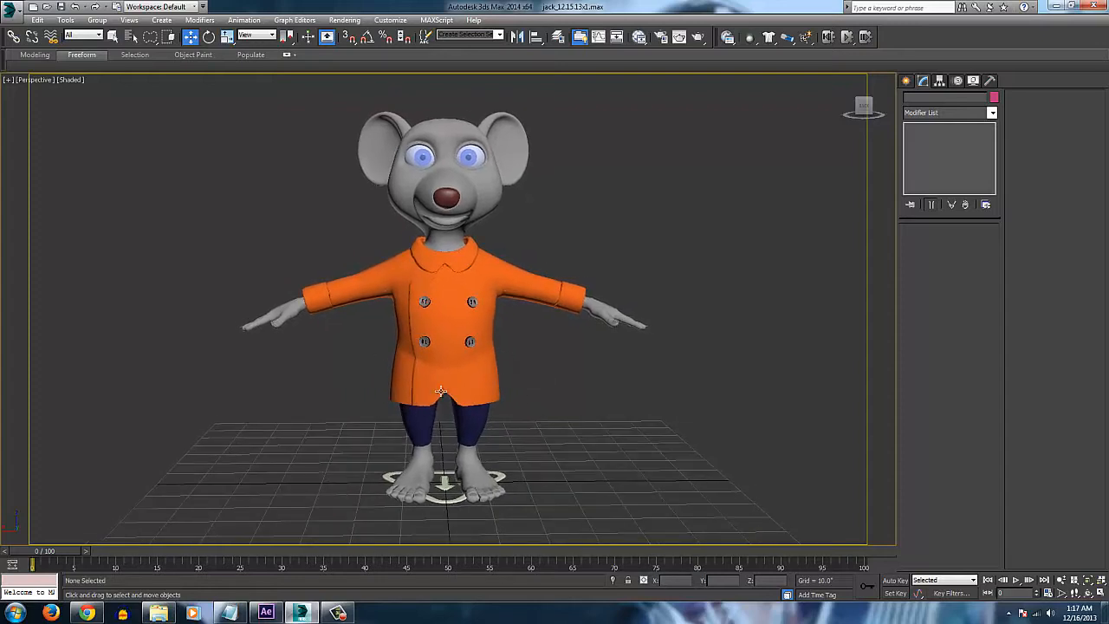
mouse_move(520, 386)
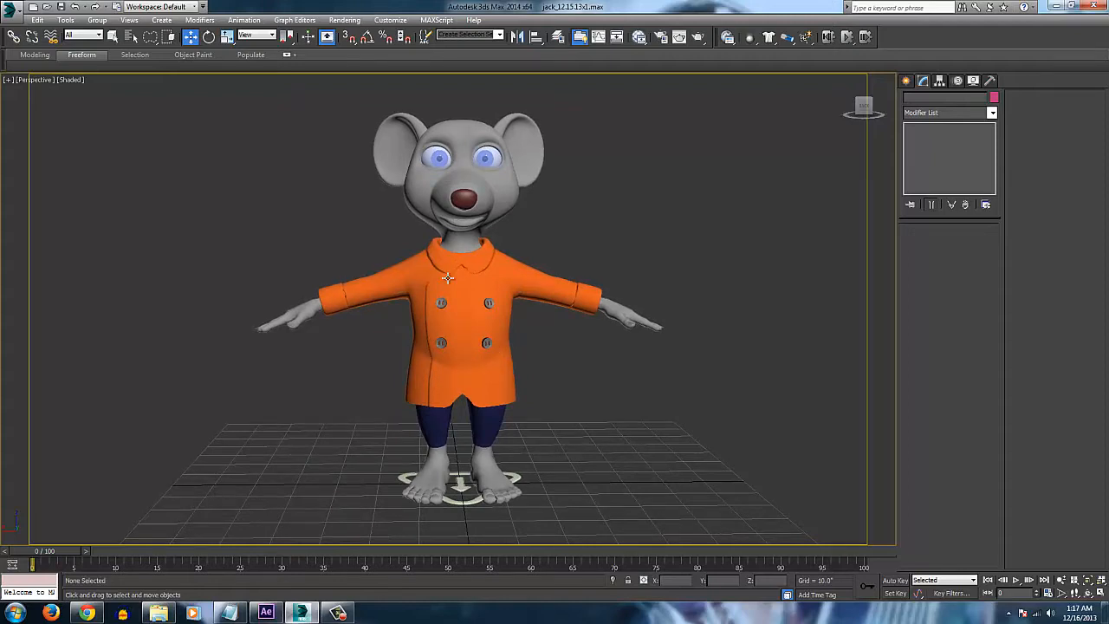
mouse_move(315, 279)
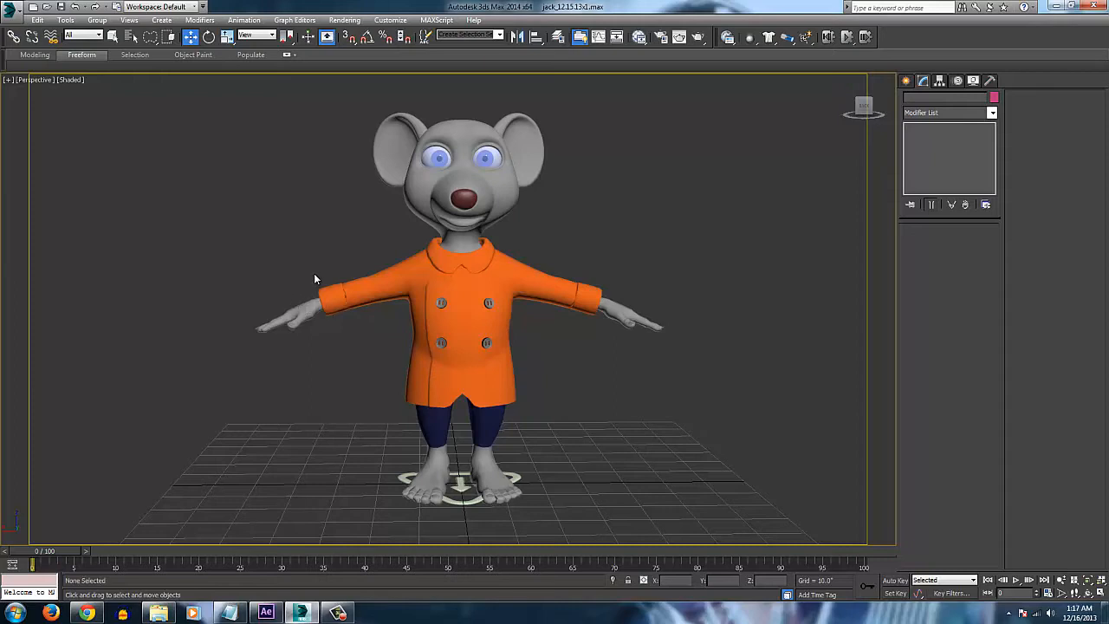
mouse_move(304, 309)
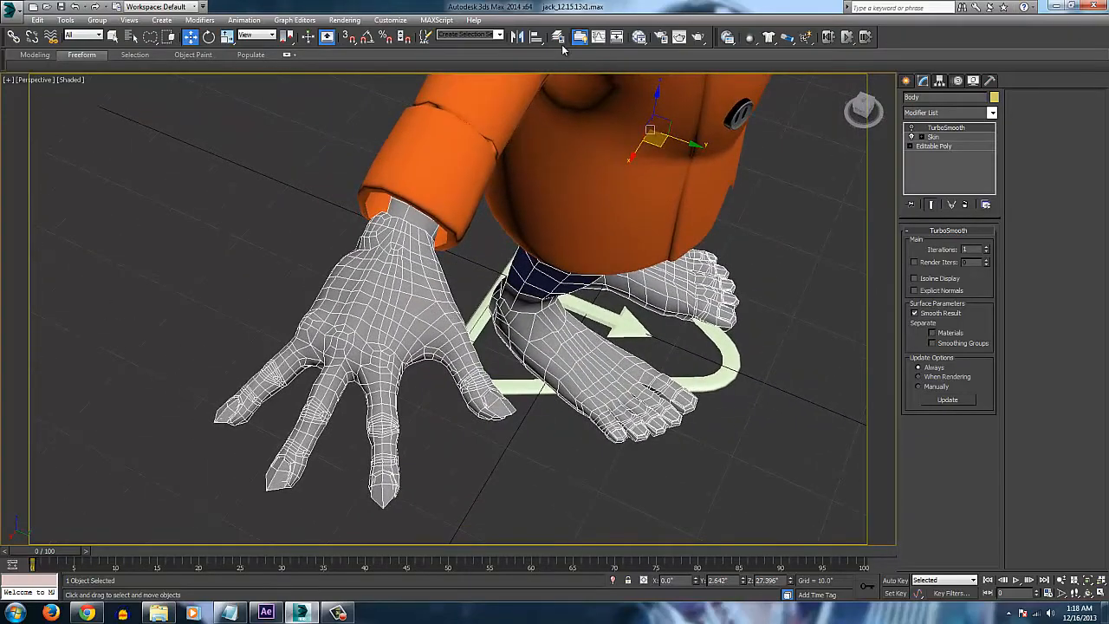
- Bring up the Layer manager listing the scene's layers from the main toolbar
click(559, 37)
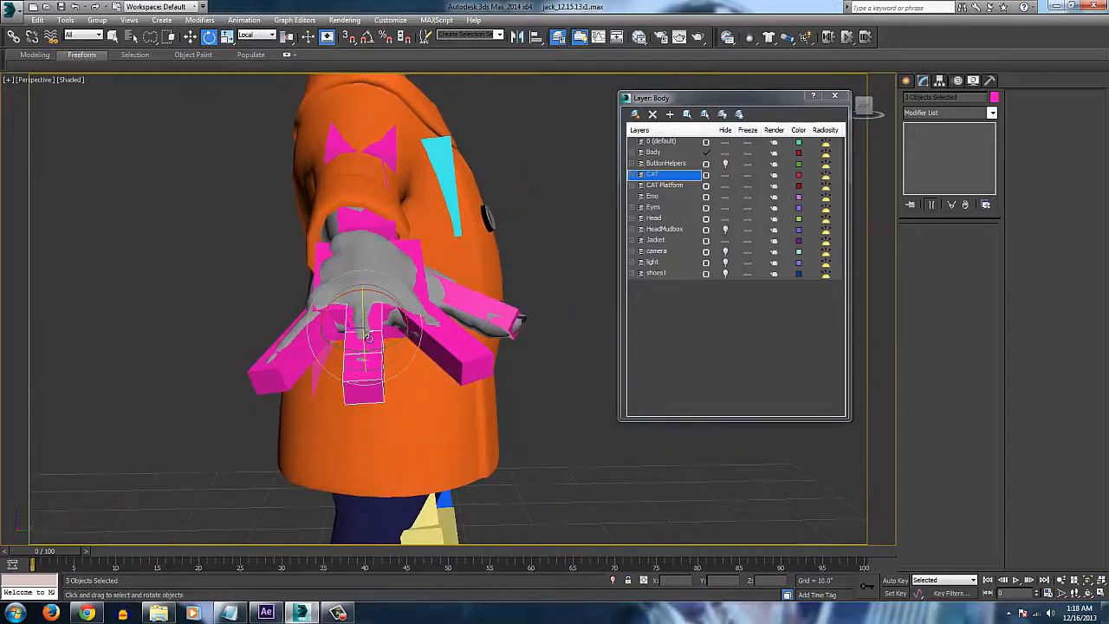
- Bend the finger bones at the knuckles, scrub to frame 5 and hide the Jacket layer
drag(369, 338, 372, 423)
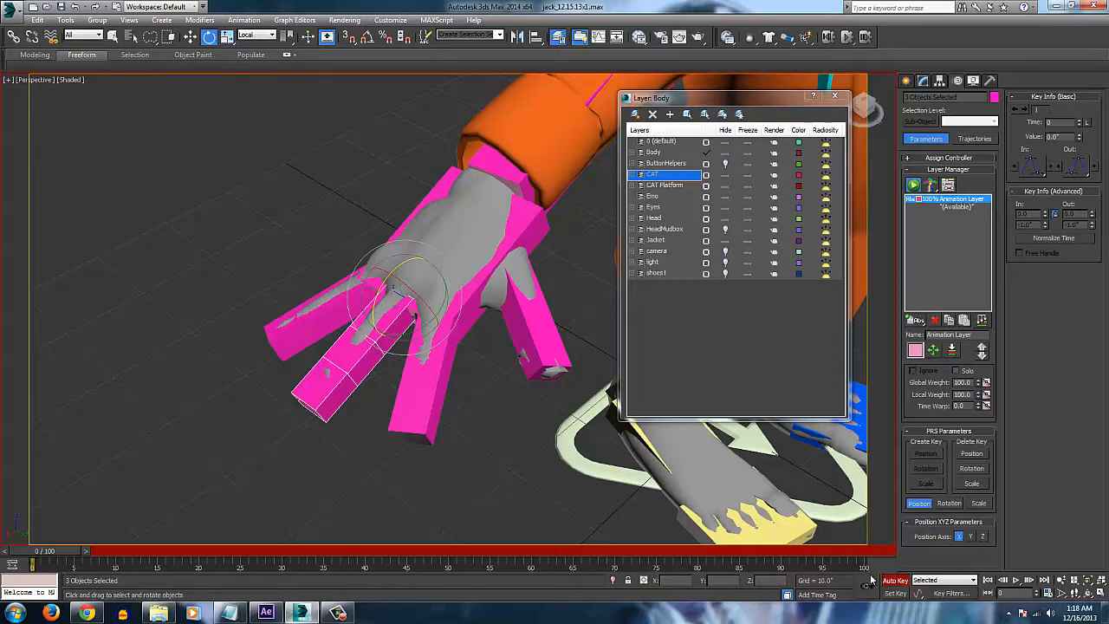
drag(18, 550, 66, 551)
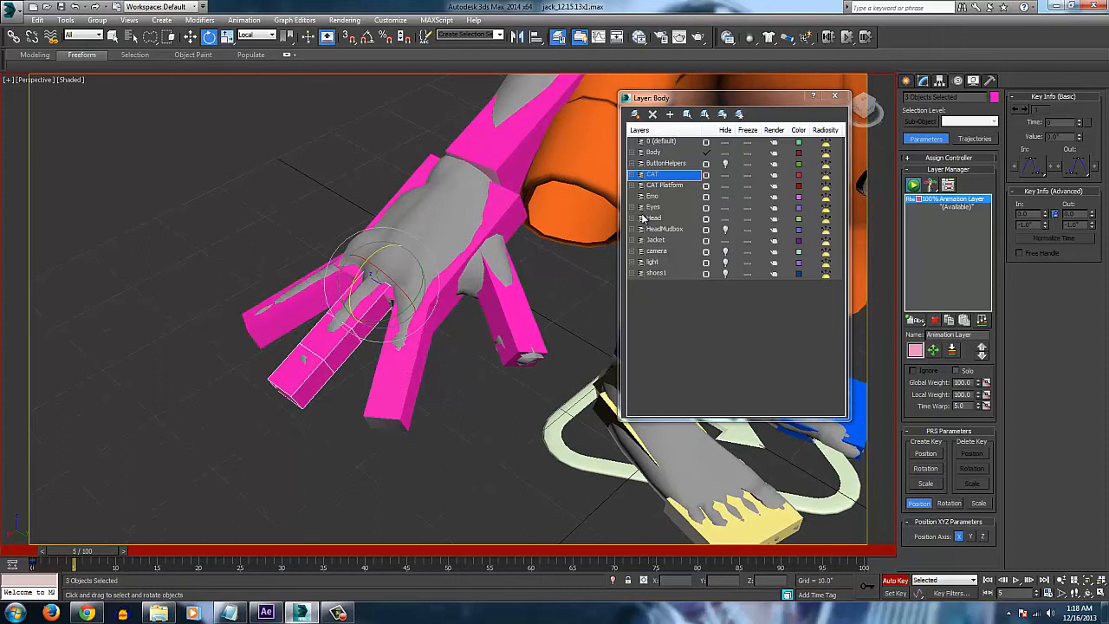
click(656, 240)
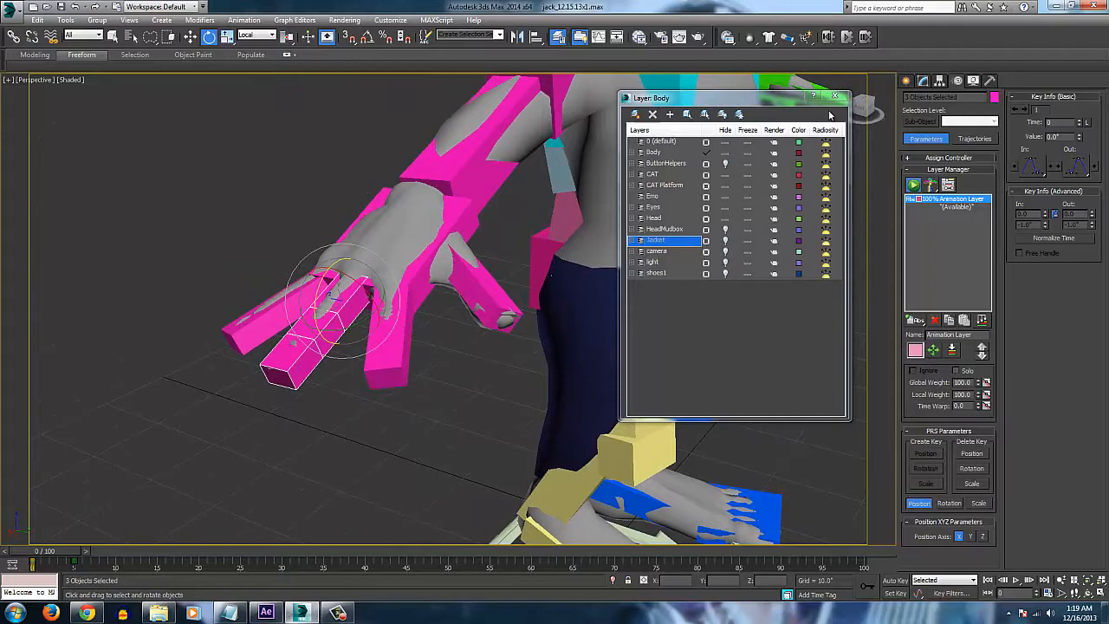
- Close the layers window and reopen it to get at the CAT rig layer
click(834, 96)
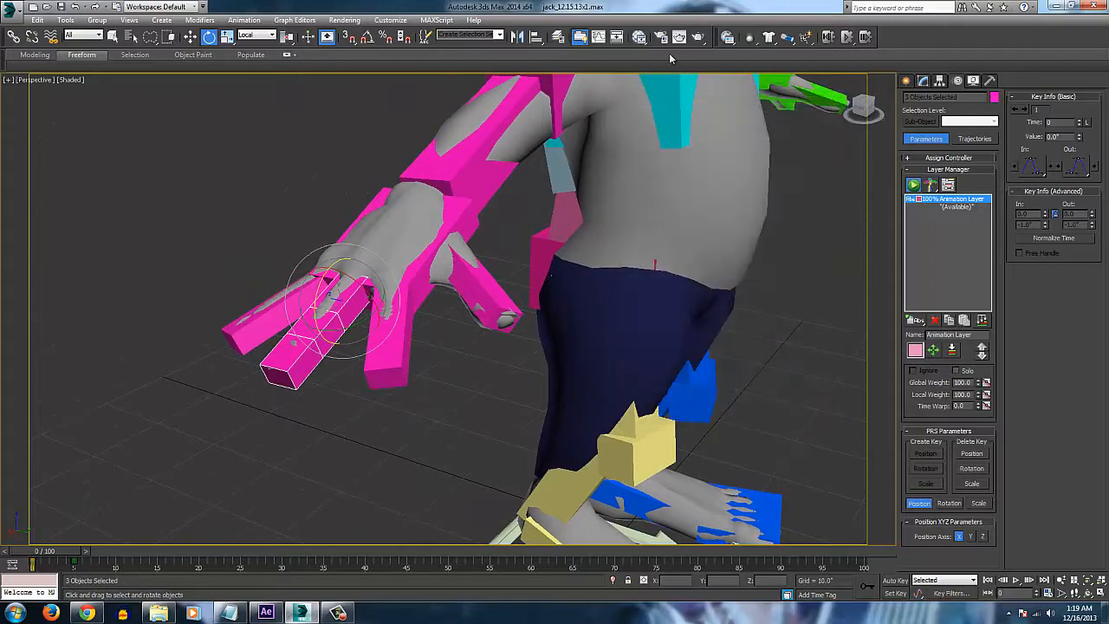
mouse_move(581, 36)
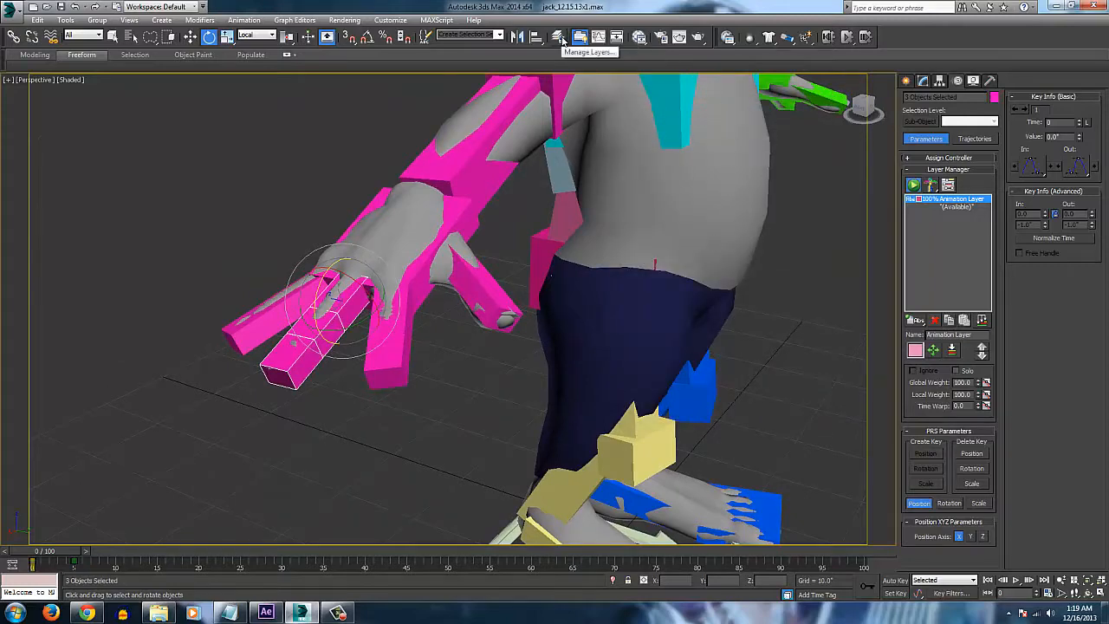
click(581, 36)
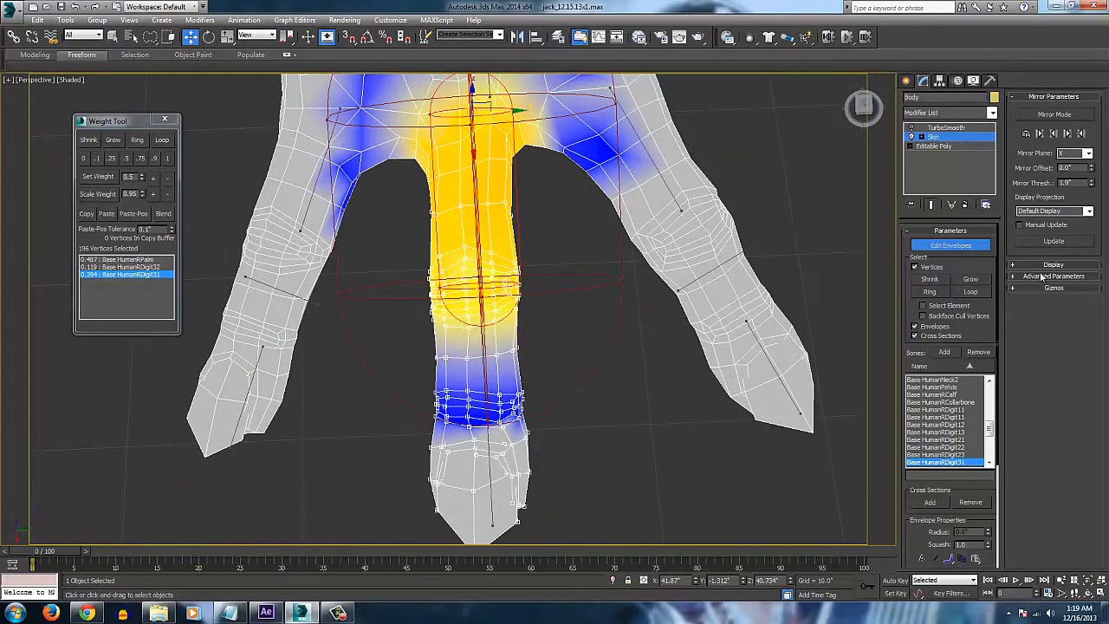
- Expand the Skin display settings and reposition the Weight Tool window beside the finger
click(1054, 265)
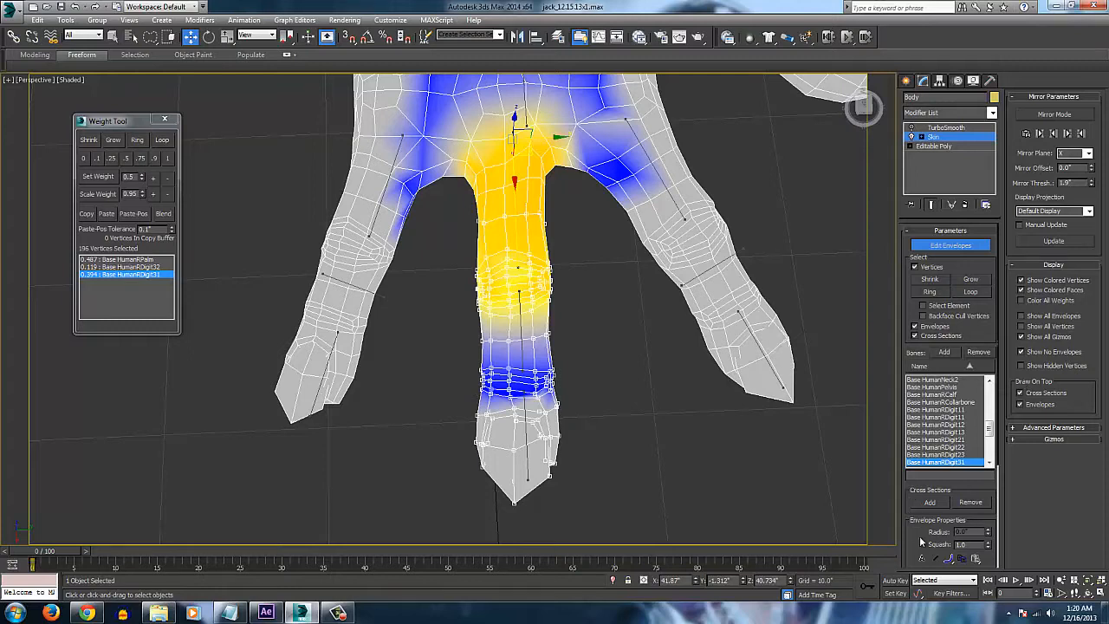
click(949, 246)
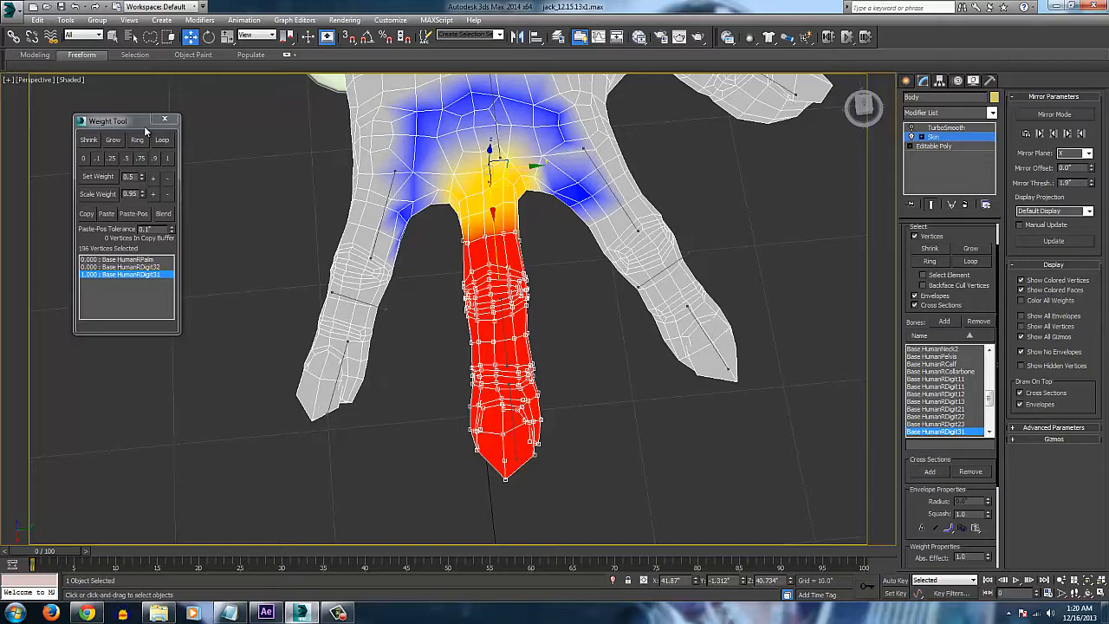
drag(108, 121, 162, 140)
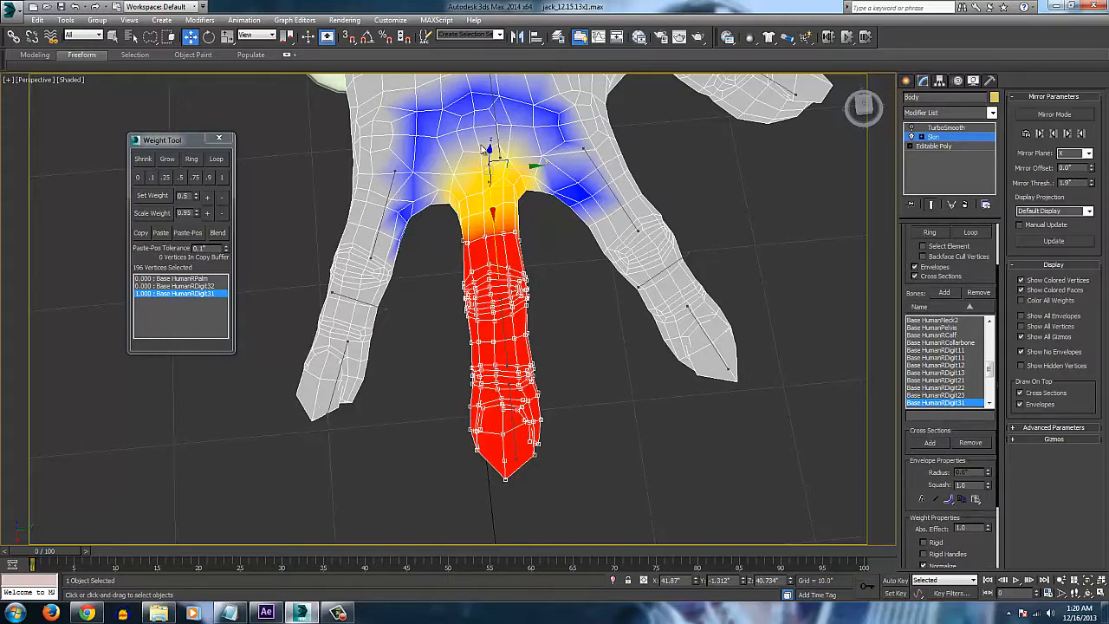
mouse_move(515, 323)
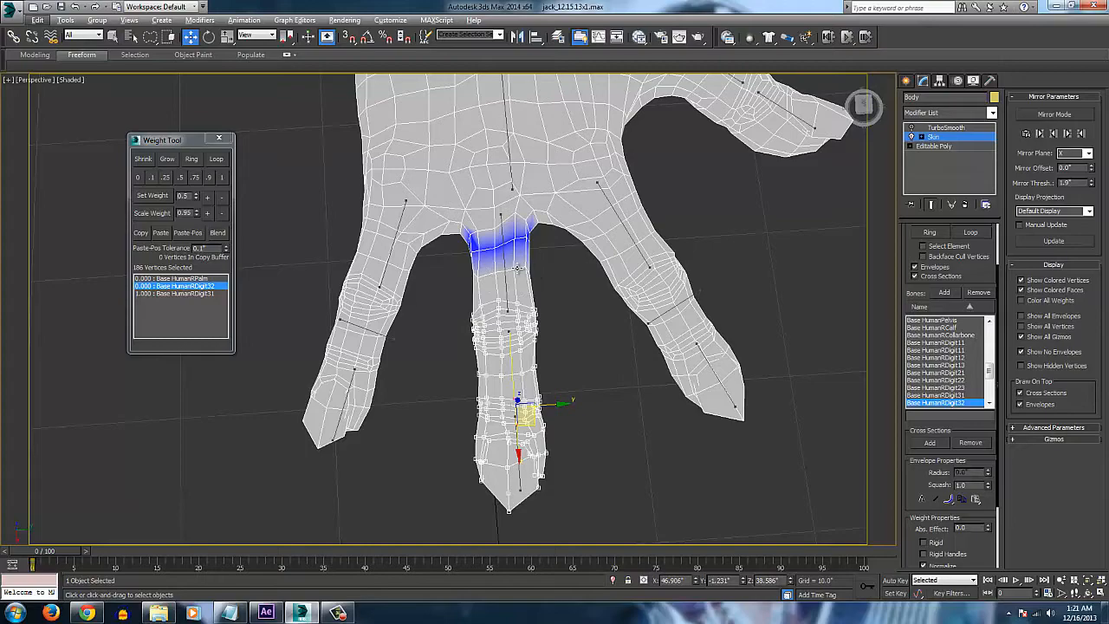
mouse_move(537, 364)
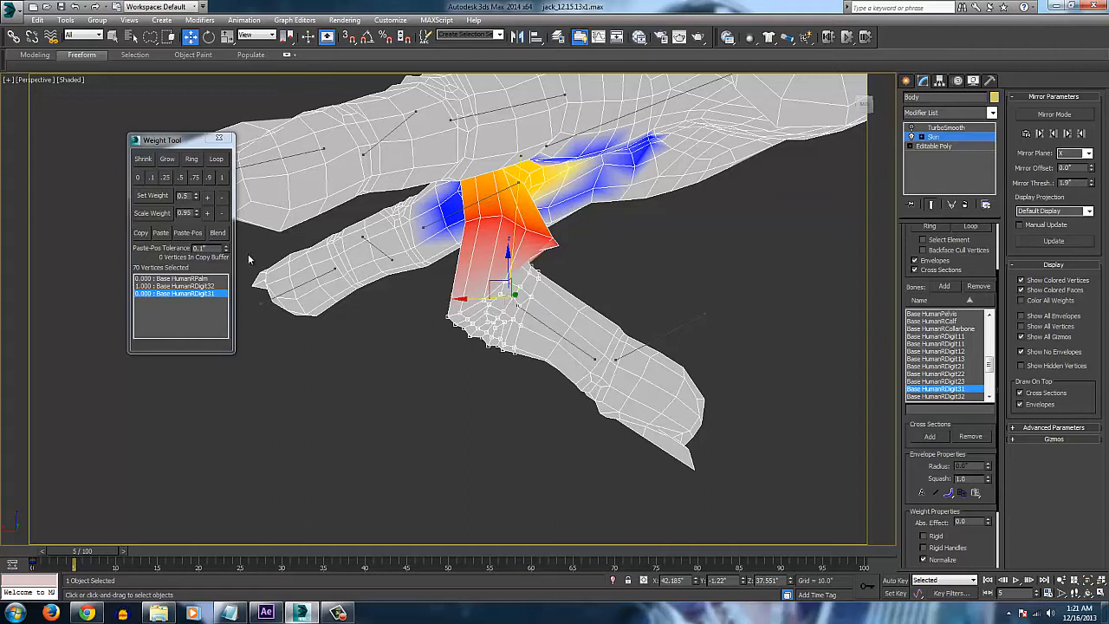
- Blend the first-knuckle vertex weights twice for a gradual transition
click(217, 232)
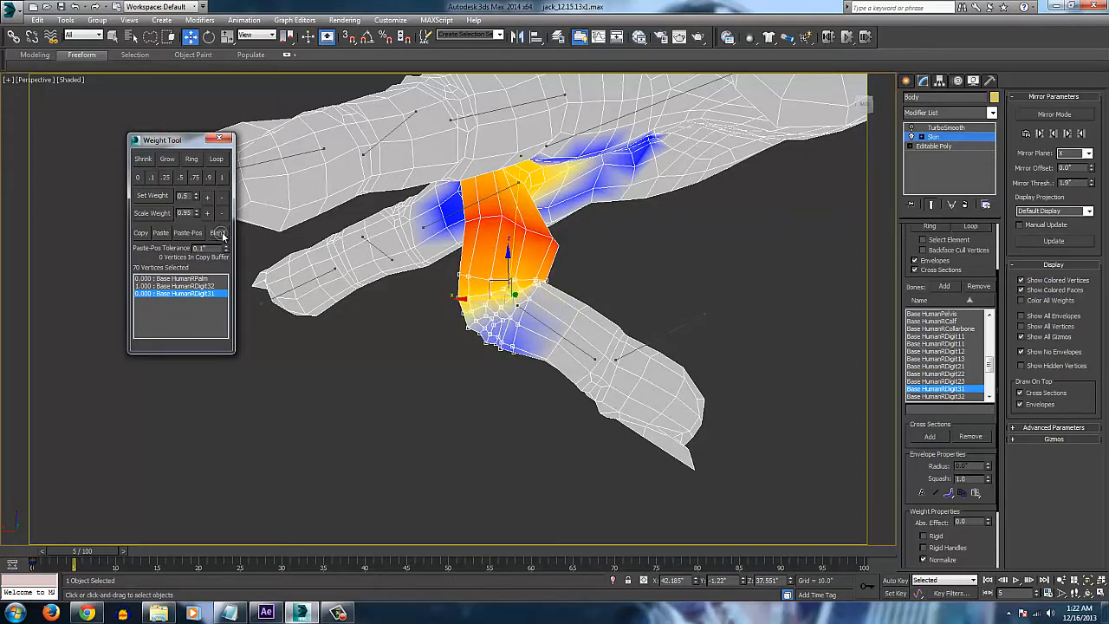
click(218, 232)
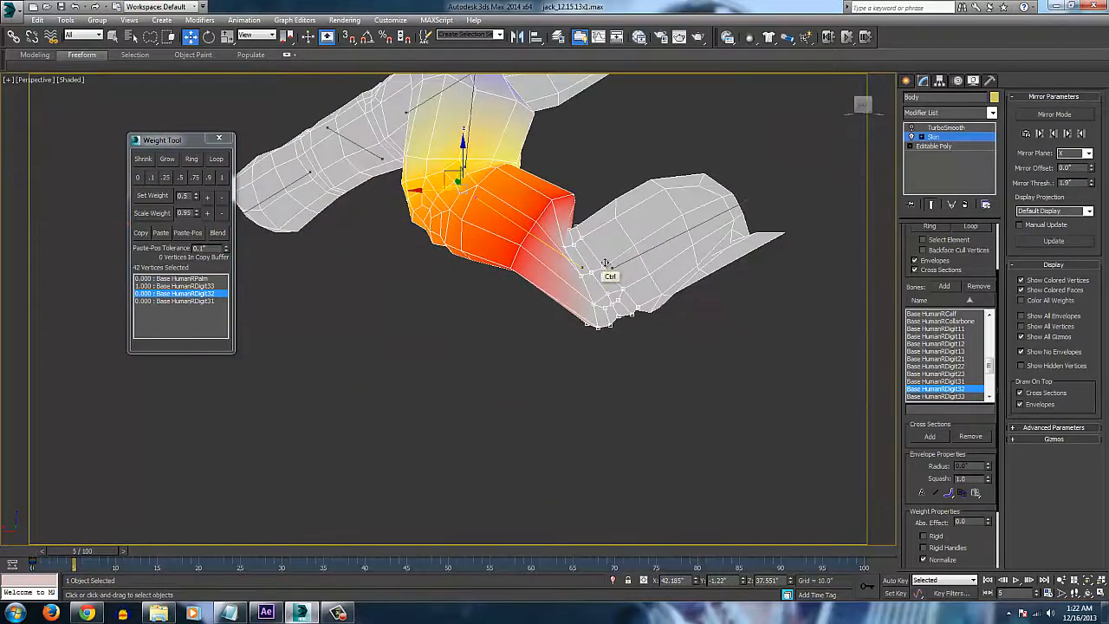
- Add the second-knuckle vertices to the selection and blend their weights
click(217, 233)
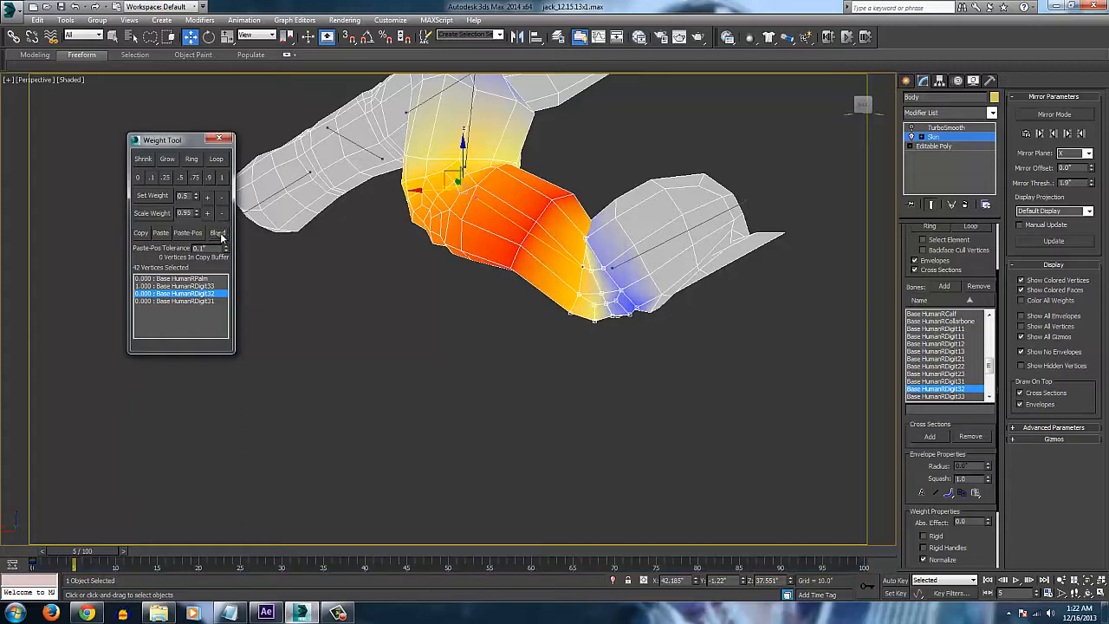
click(216, 232)
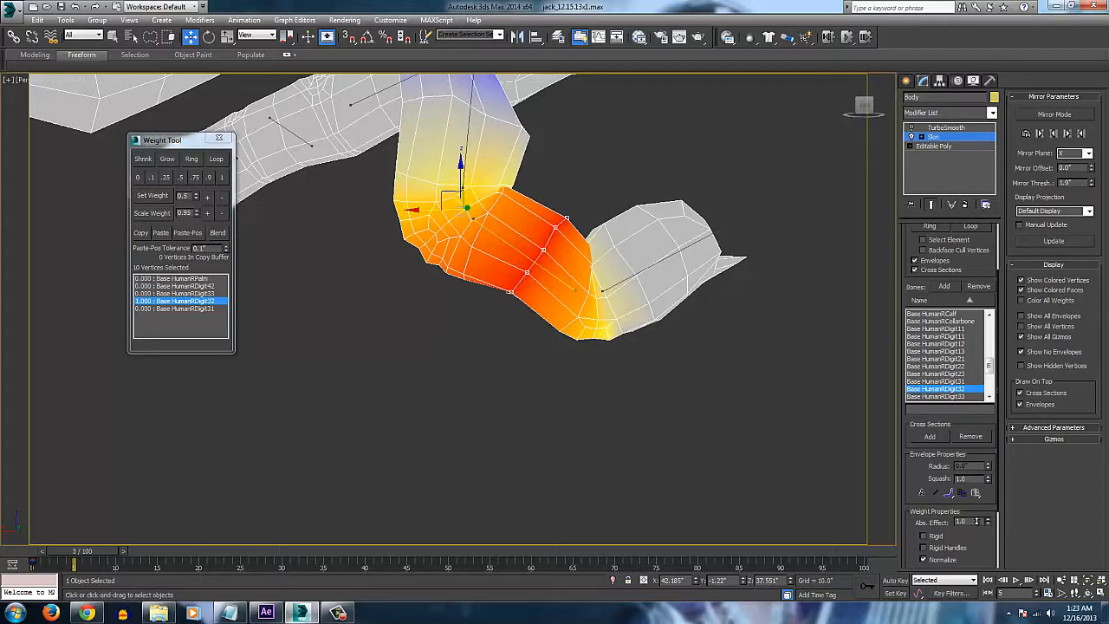
mouse_move(663, 268)
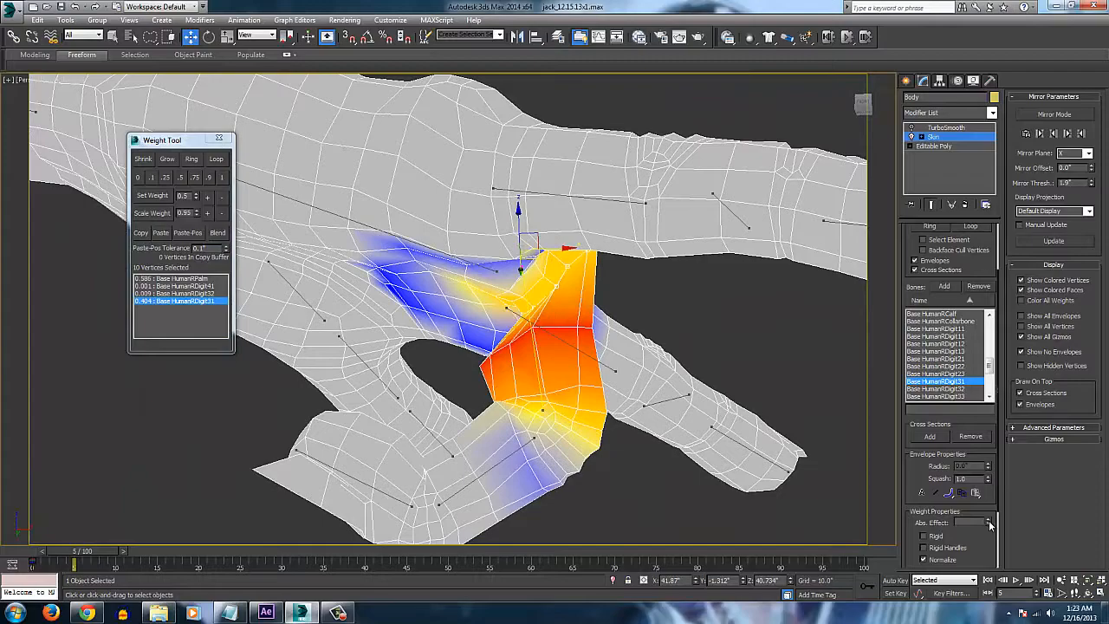
- Raise the base-knuckle vertices' Abs. Effect weight on Base HumanRDigit31
click(991, 520)
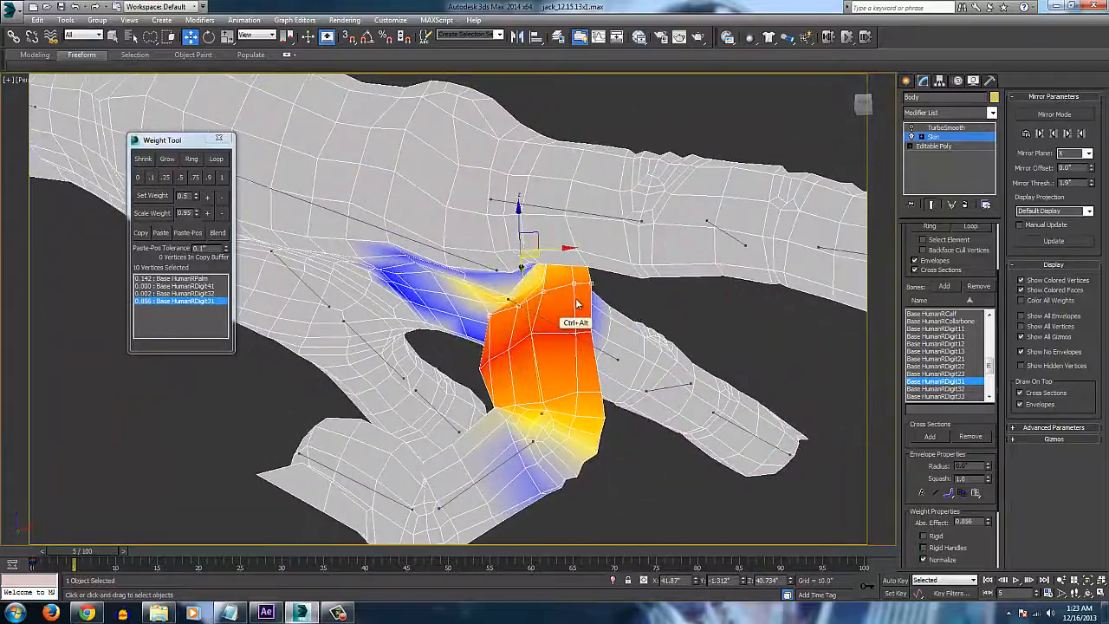
drag(572, 320, 511, 251)
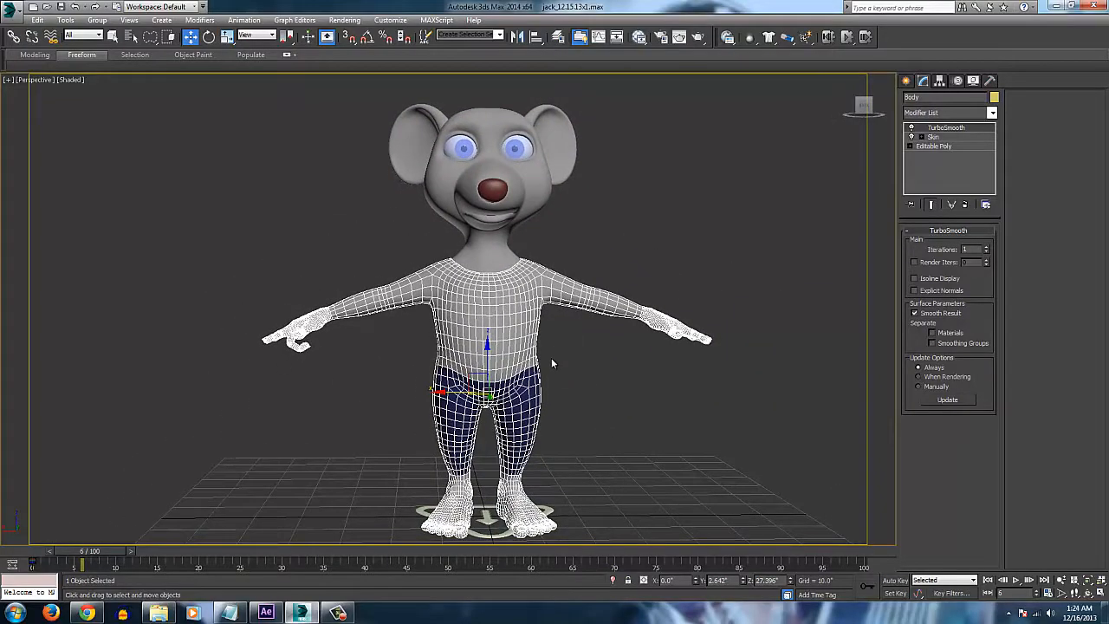
mouse_move(342, 592)
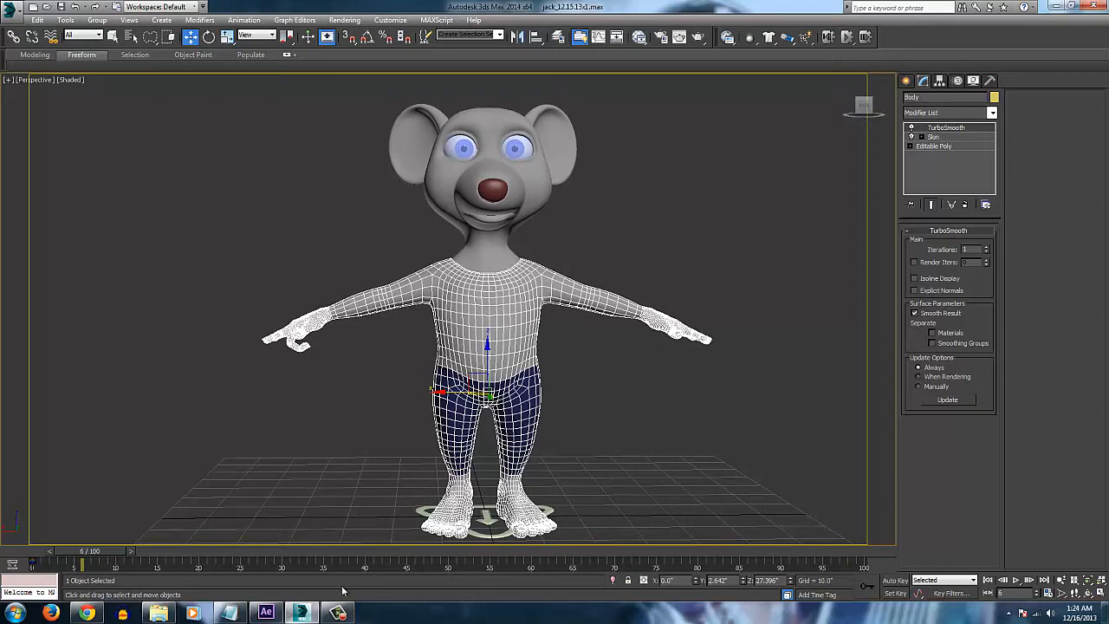